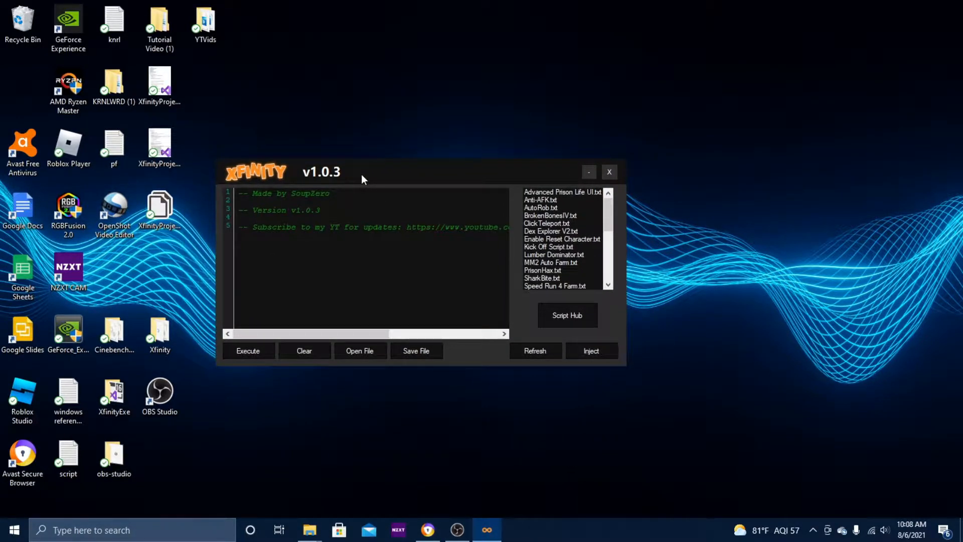
Step: Open Xfinity's Script Hub of ready-made game scripts from the main window
click(566, 315)
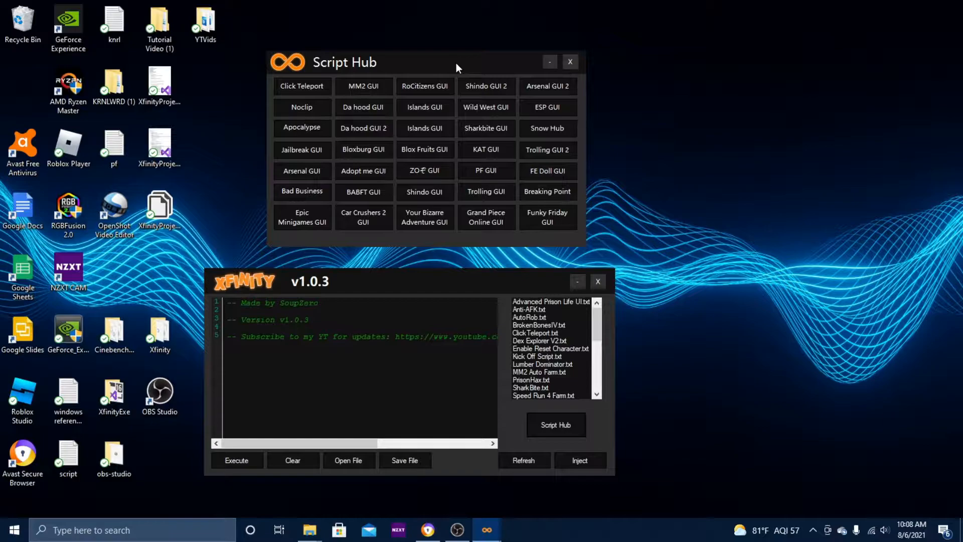
mouse_move(341, 289)
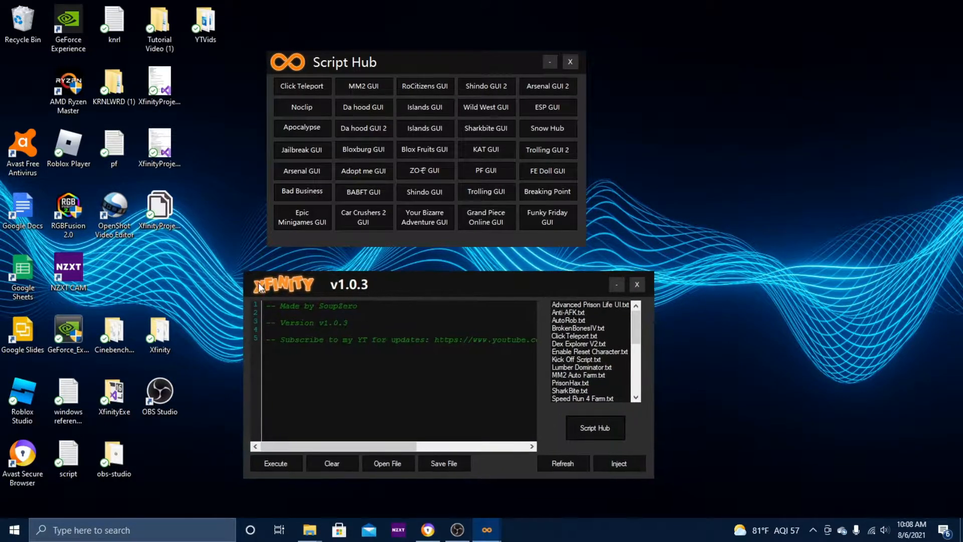
mouse_move(301, 295)
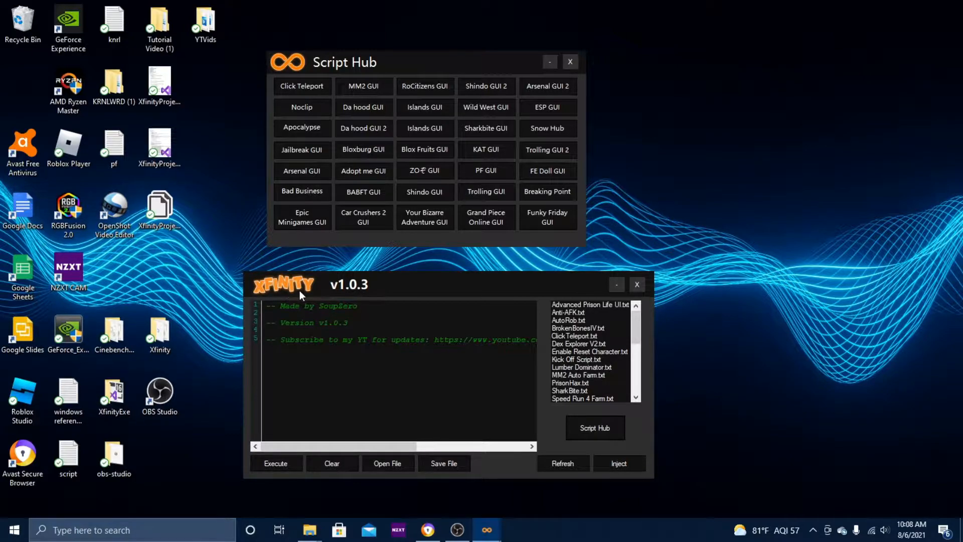
mouse_move(352, 295)
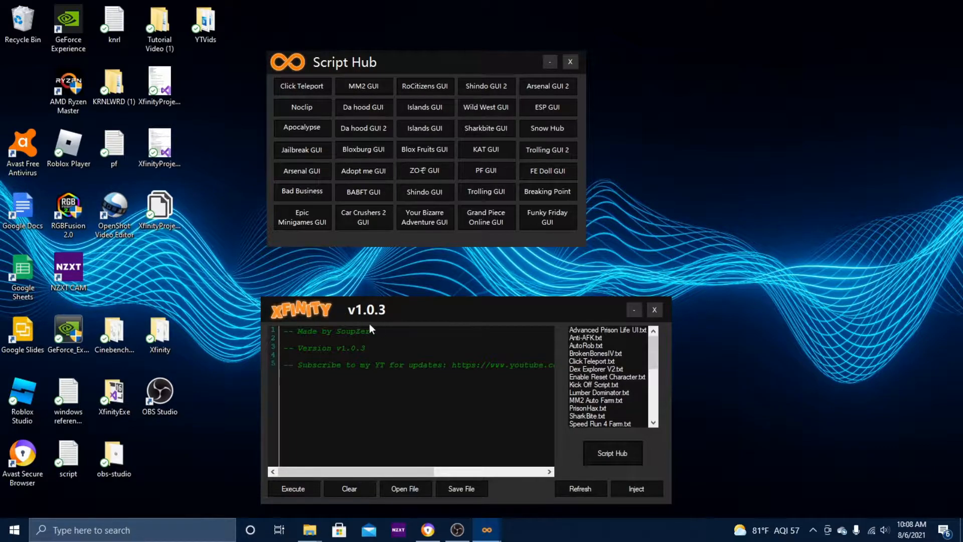
mouse_move(443, 307)
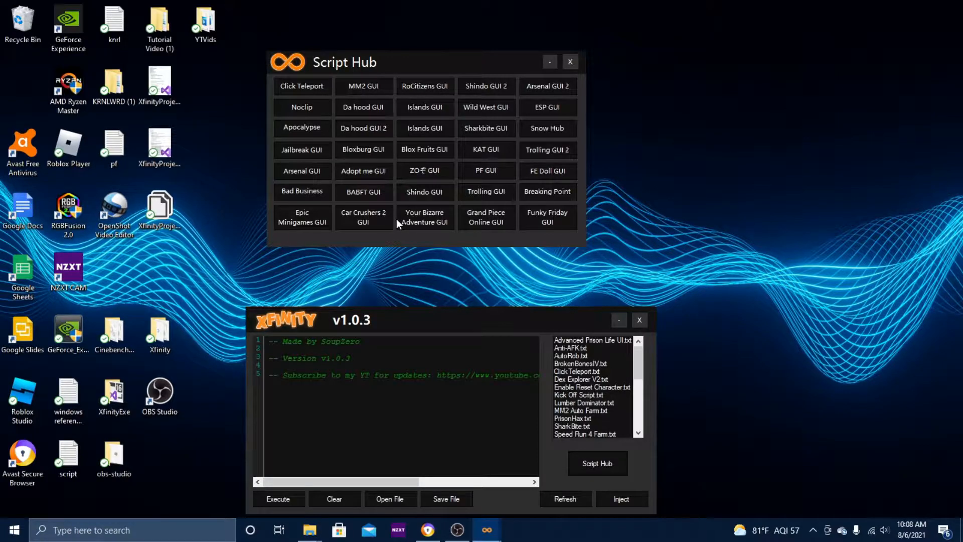
mouse_move(547, 129)
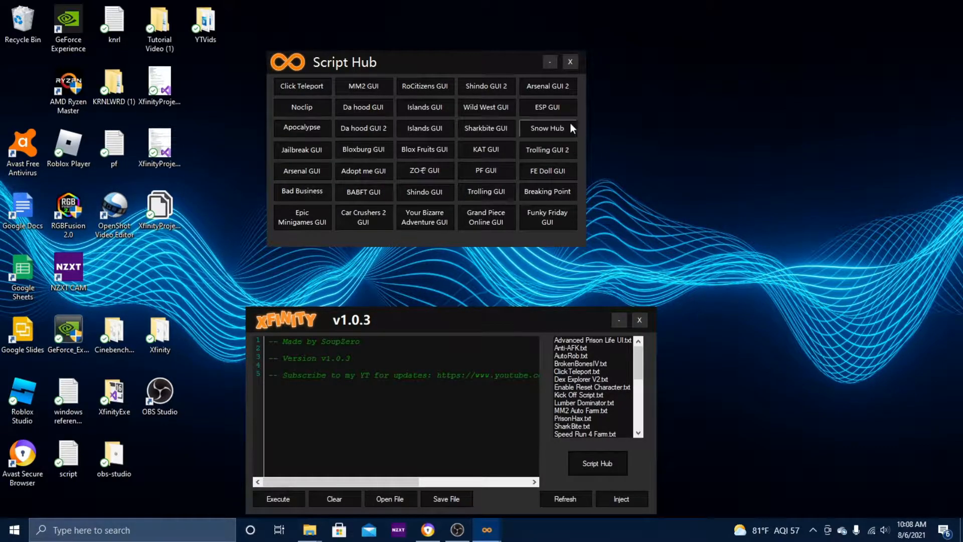
mouse_move(366, 333)
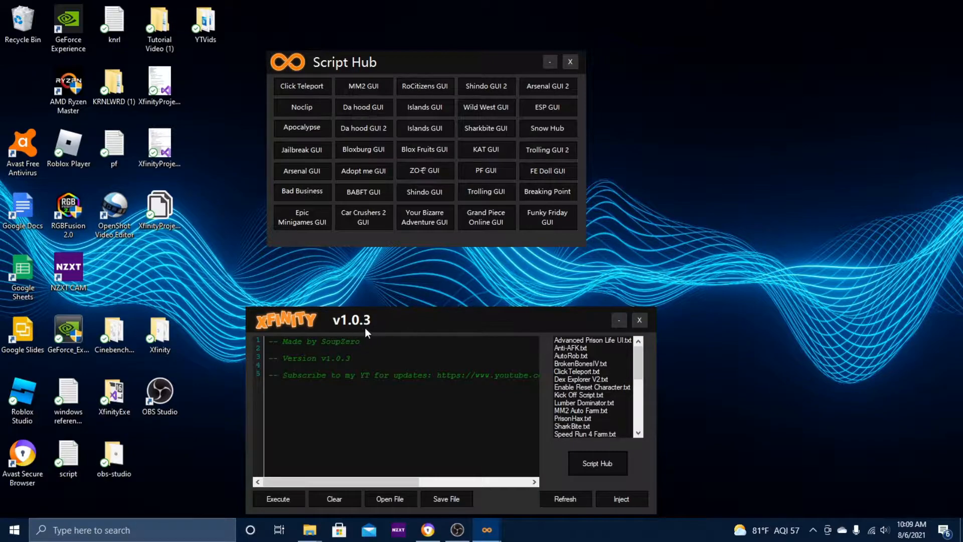
mouse_move(353, 331)
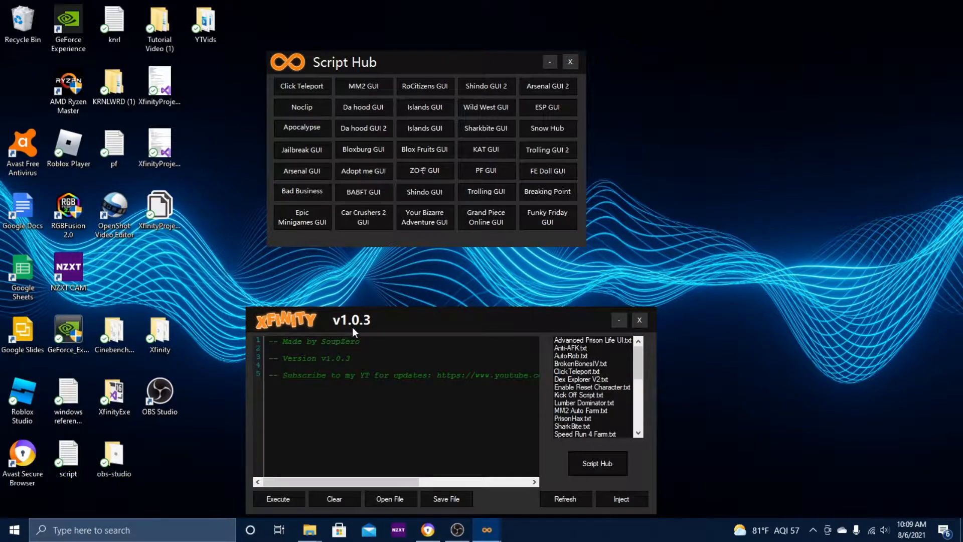
mouse_move(424, 149)
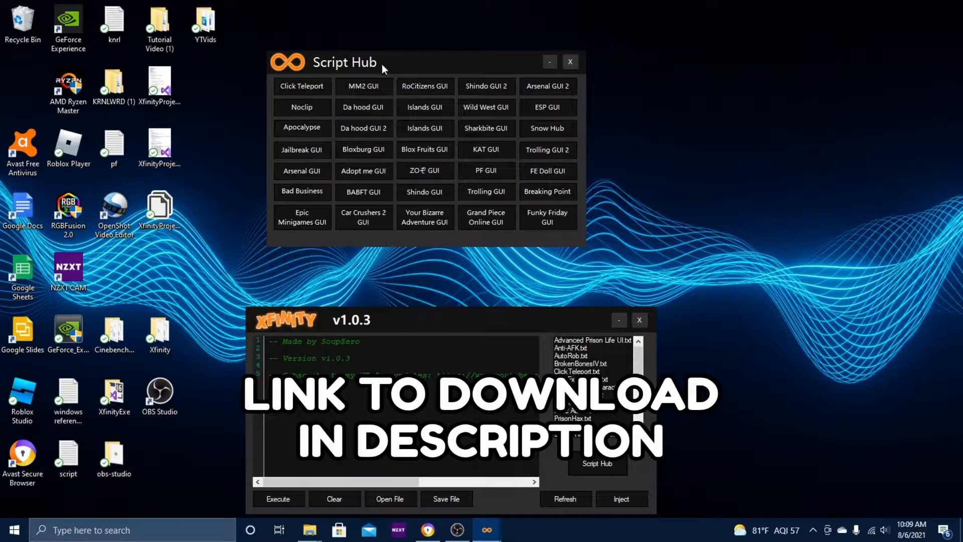
Step: Drag the Script Hub window to a new spot on the desktop
drag(345, 62, 397, 94)
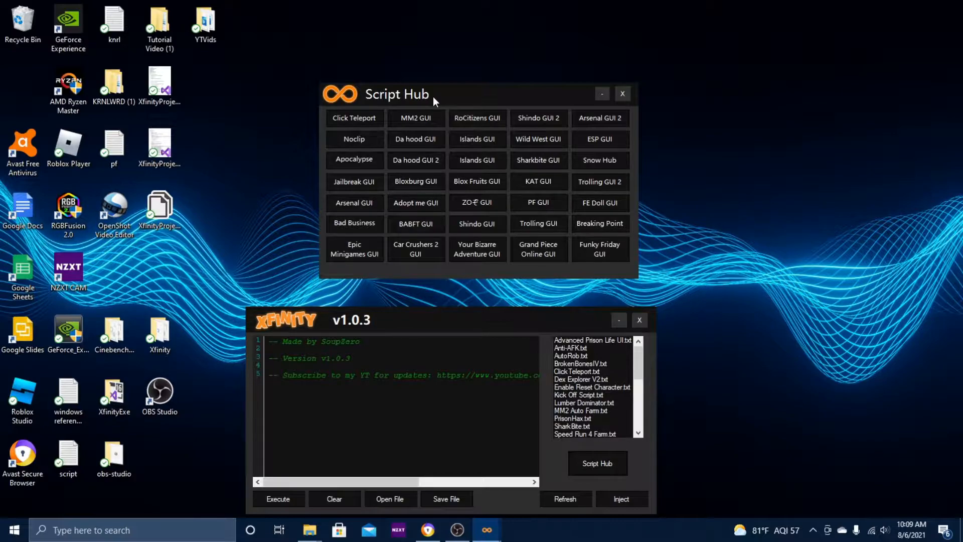
mouse_move(497, 322)
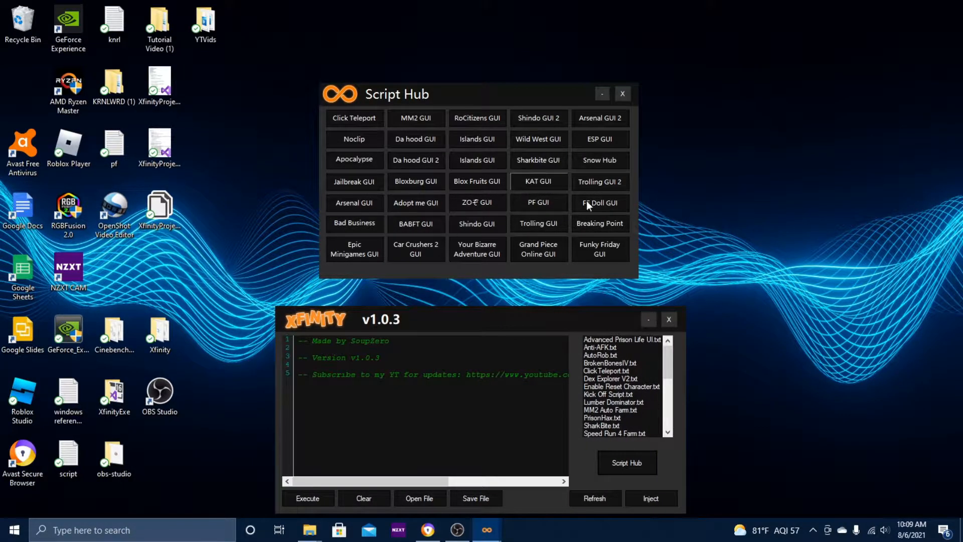
mouse_move(308, 162)
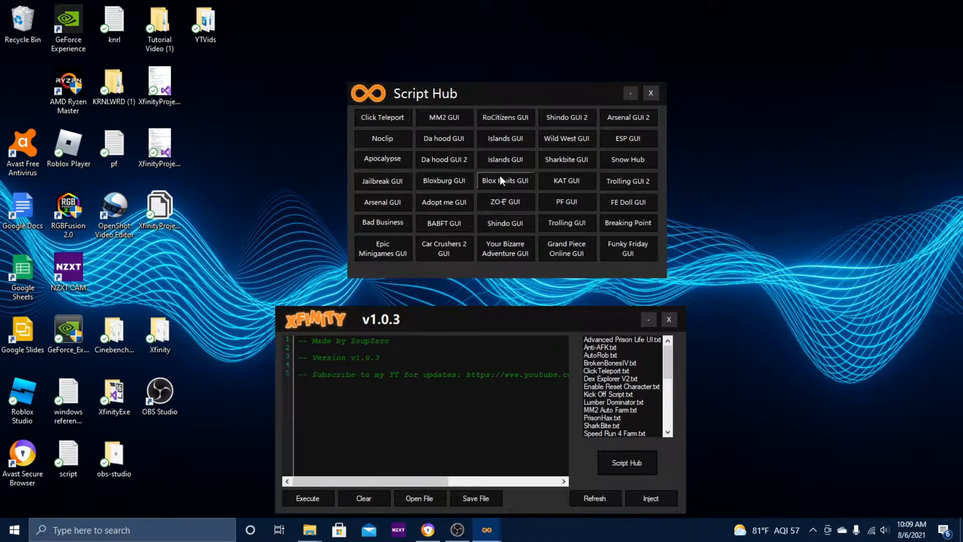
mouse_move(383, 118)
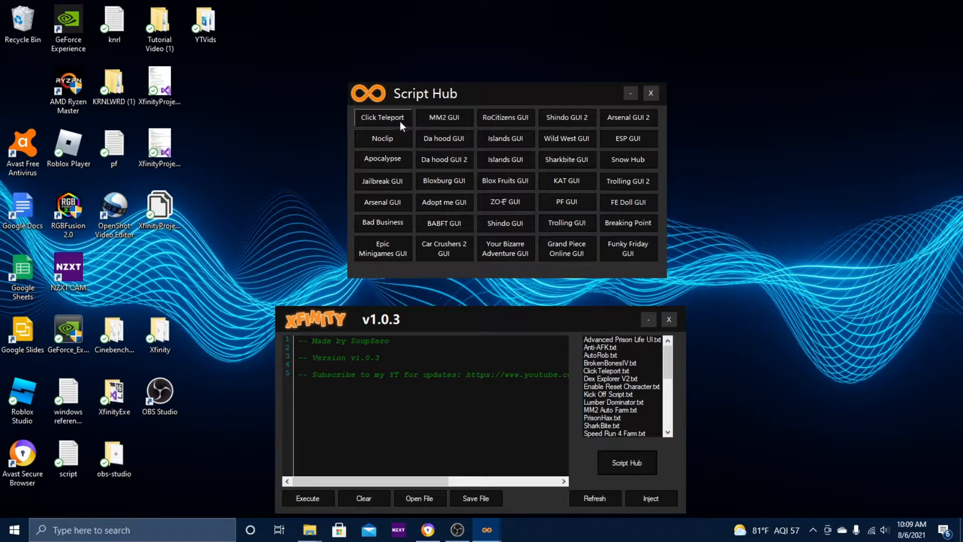
mouse_move(443, 223)
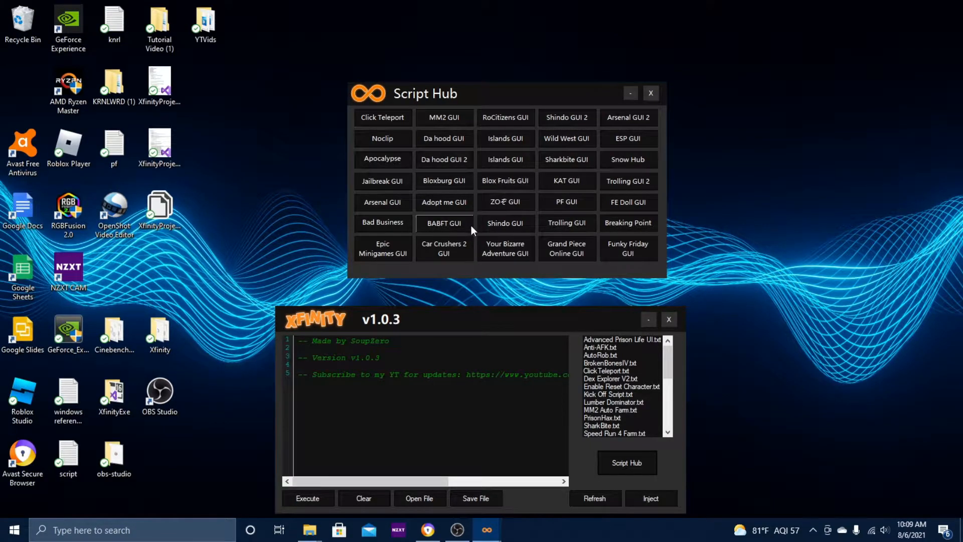
mouse_move(462, 230)
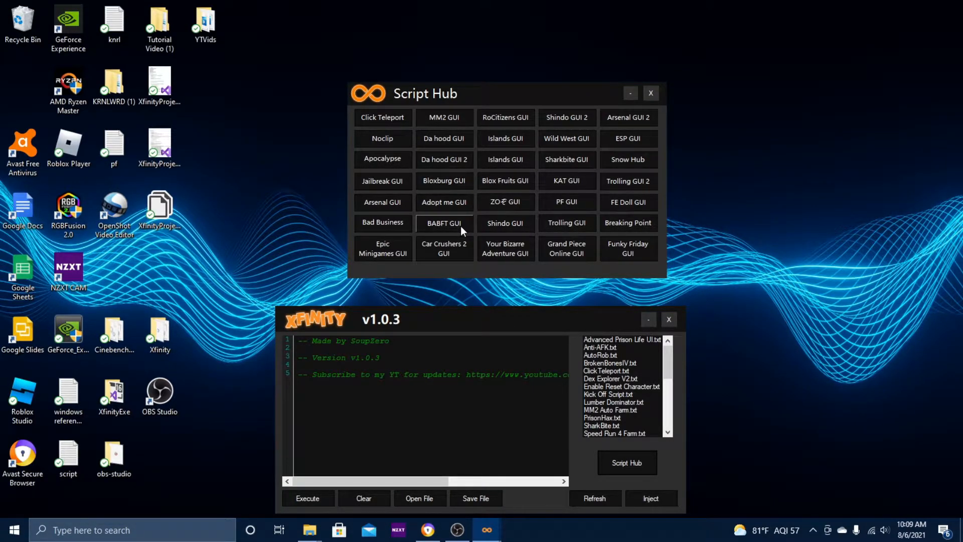
mouse_move(408, 133)
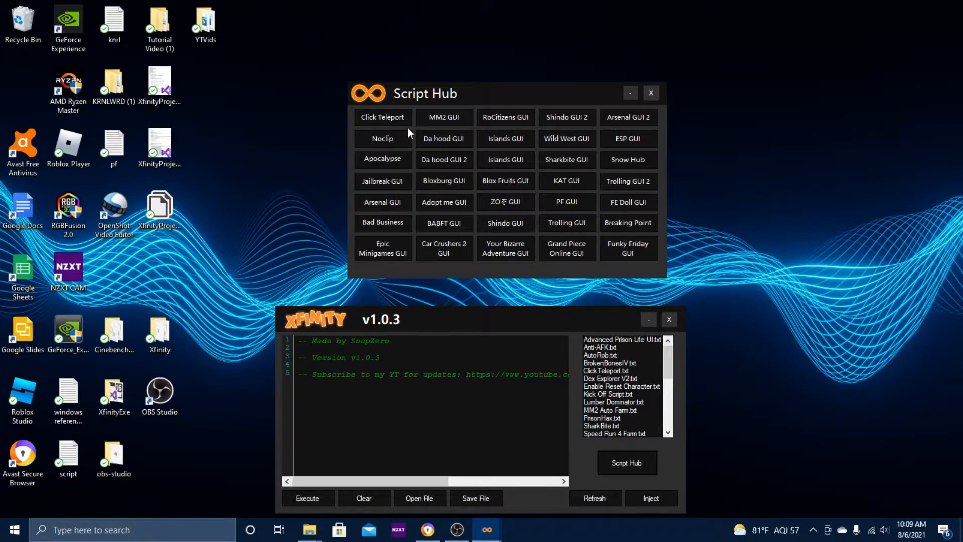
mouse_move(566, 222)
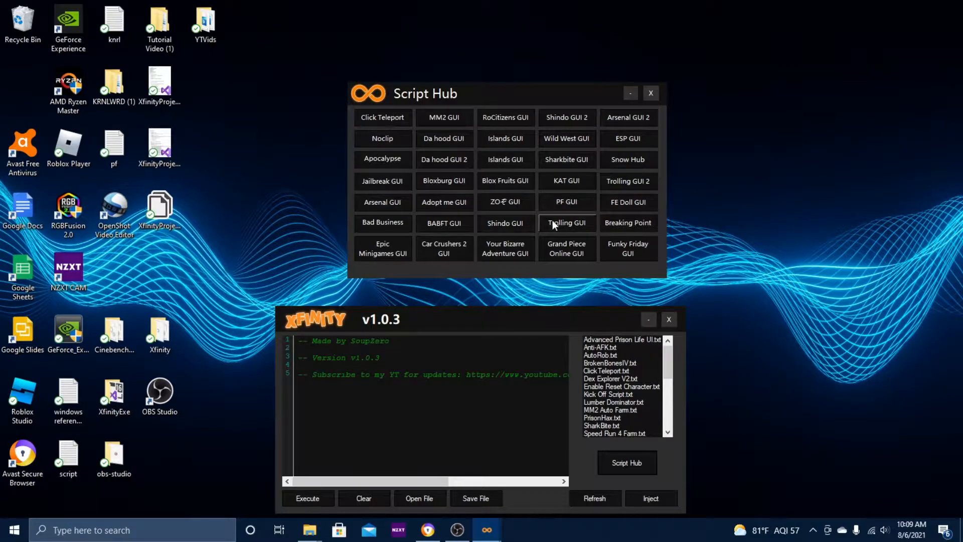
mouse_move(590, 152)
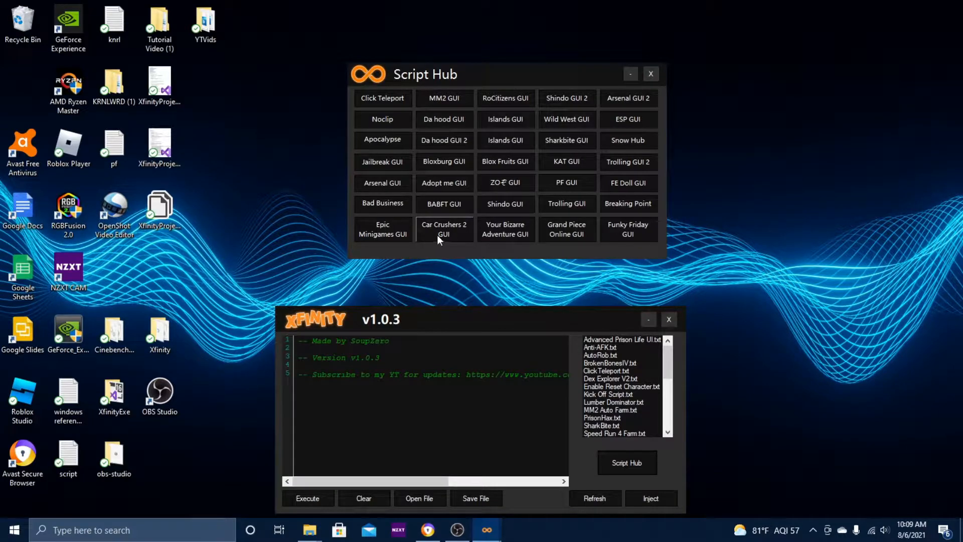
mouse_move(453, 238)
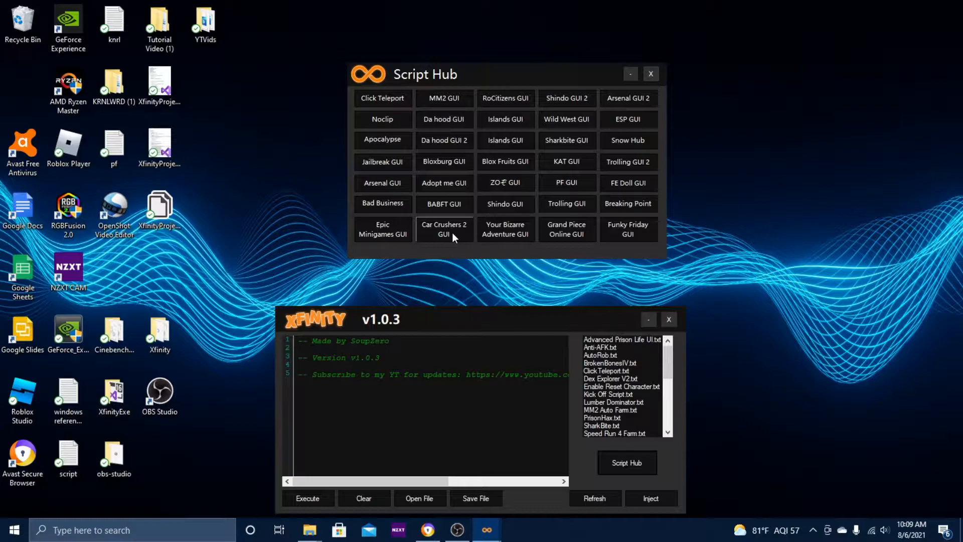
mouse_move(485, 250)
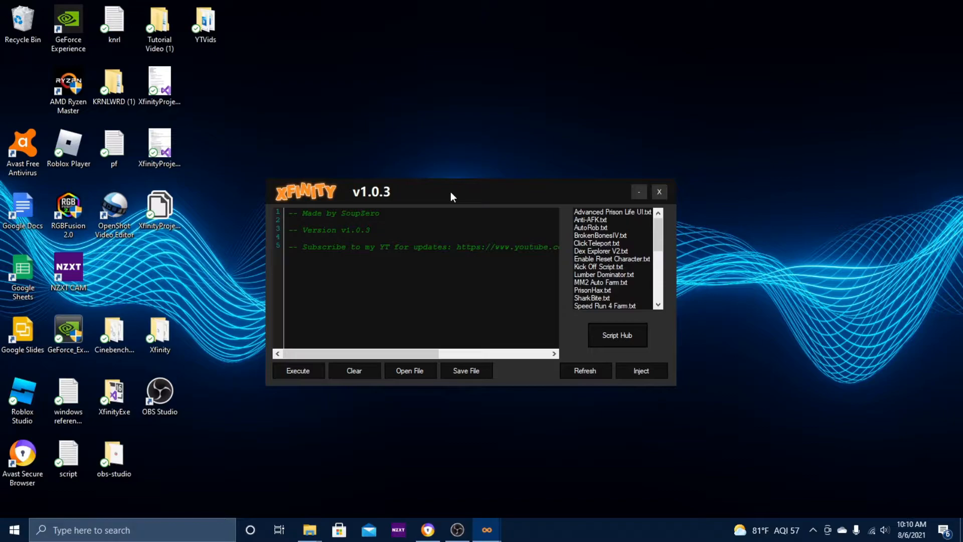
Step: Restore the Script Hub, then minimize both it and the main executor window
click(616, 335)
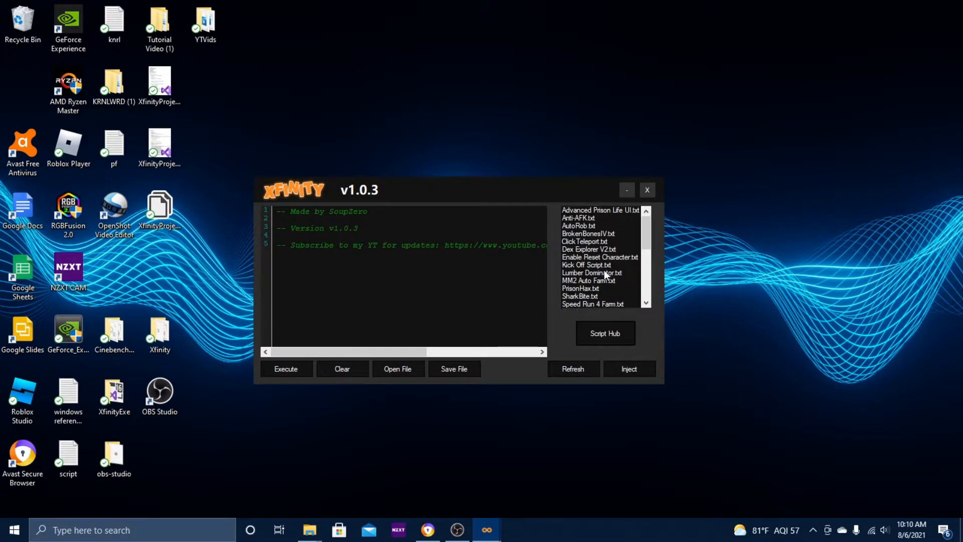
scroll(down, 3)
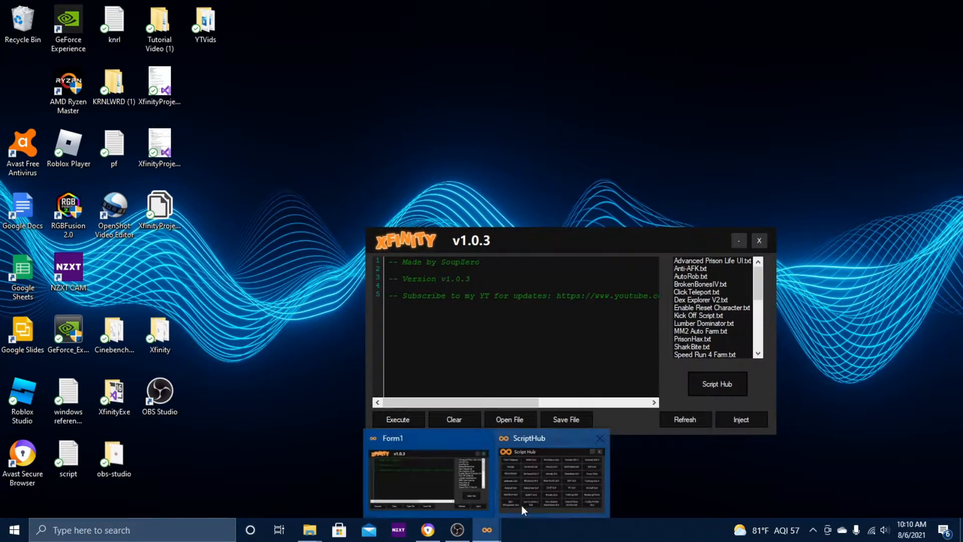
click(552, 473)
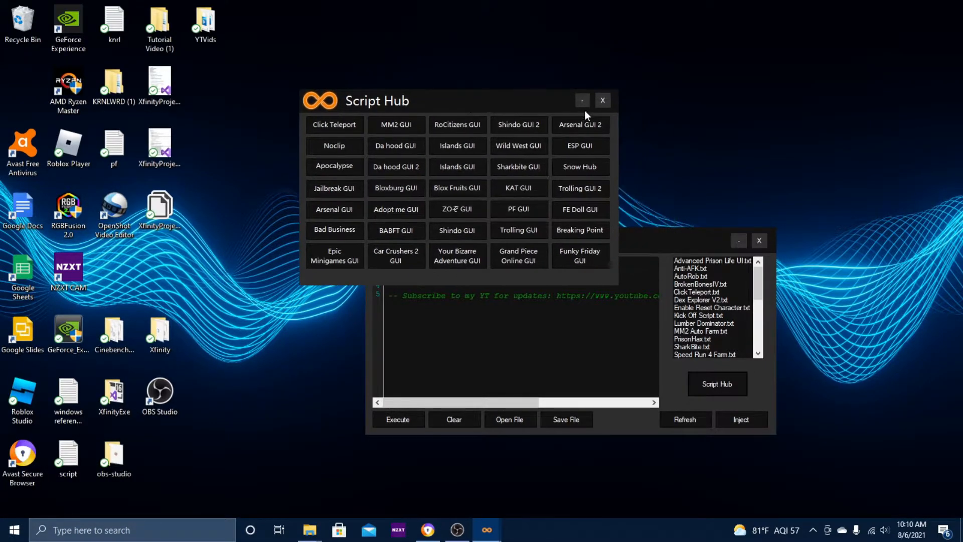
click(602, 101)
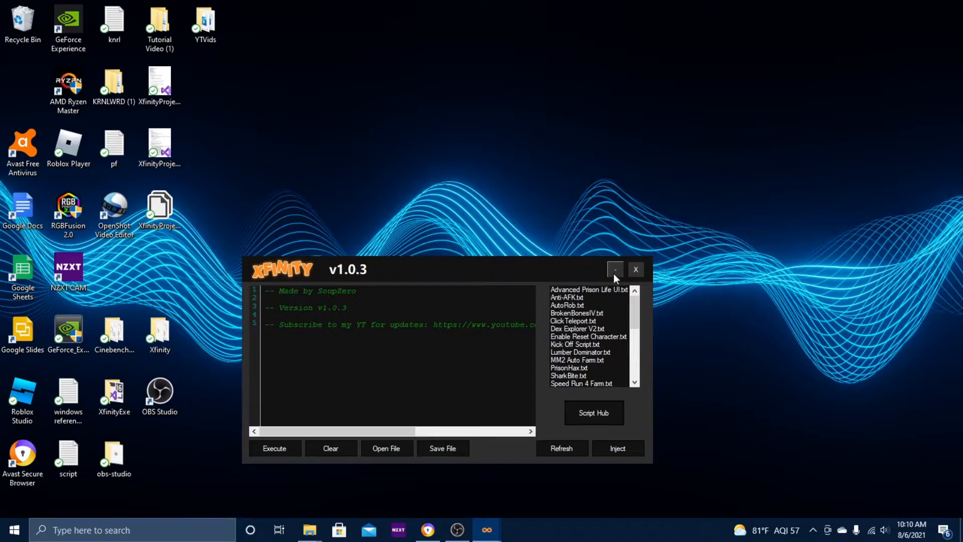
click(615, 269)
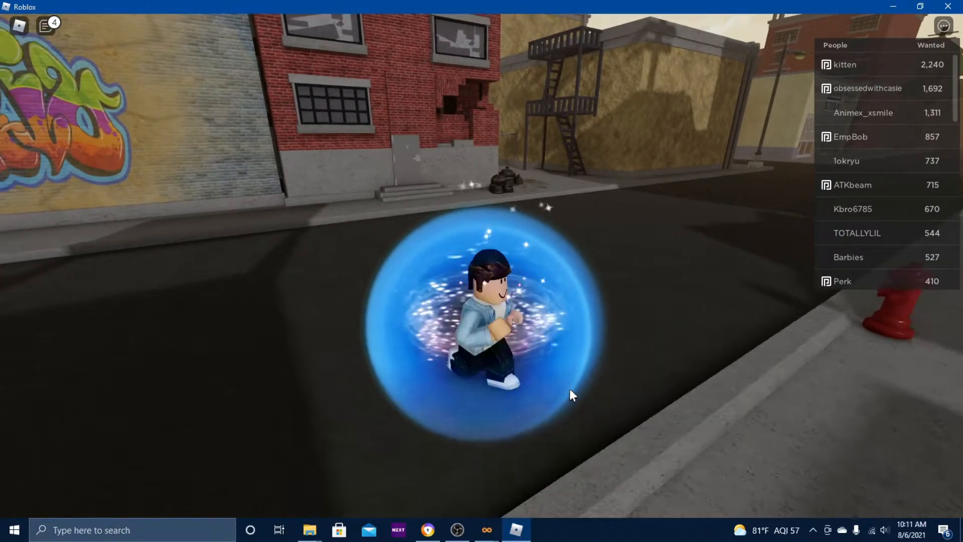
mouse_move(487, 530)
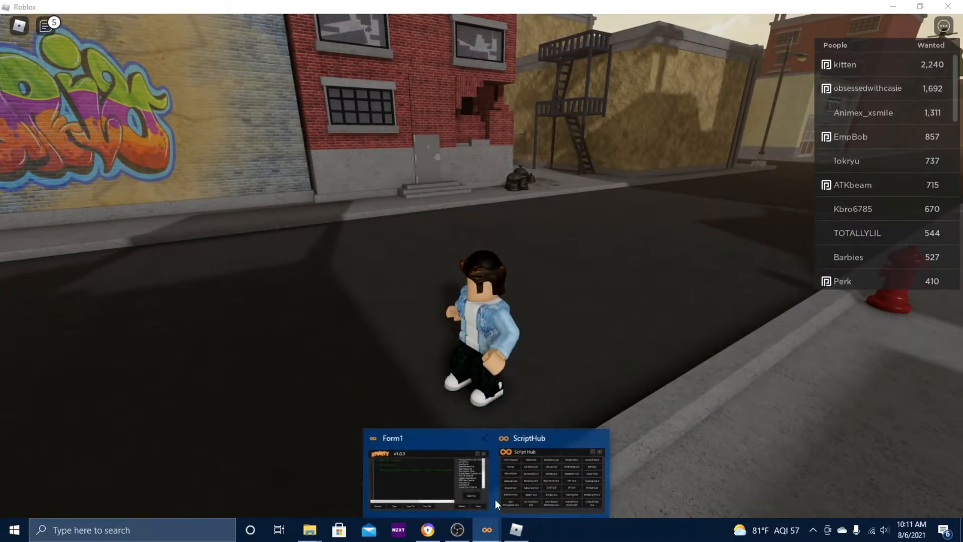
Step: Bring the executor over the Roblox game, inject it, and reopen the Script Hub
click(548, 473)
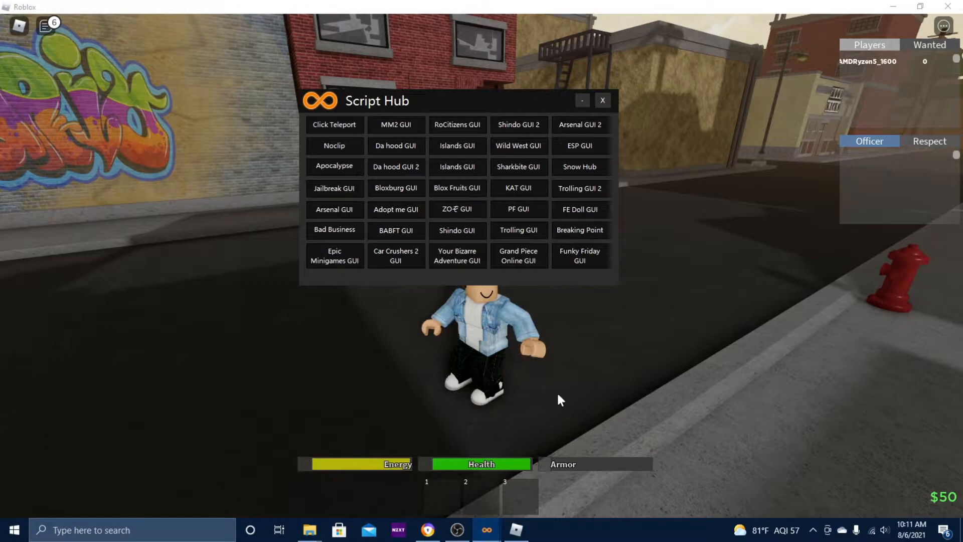
click(602, 100)
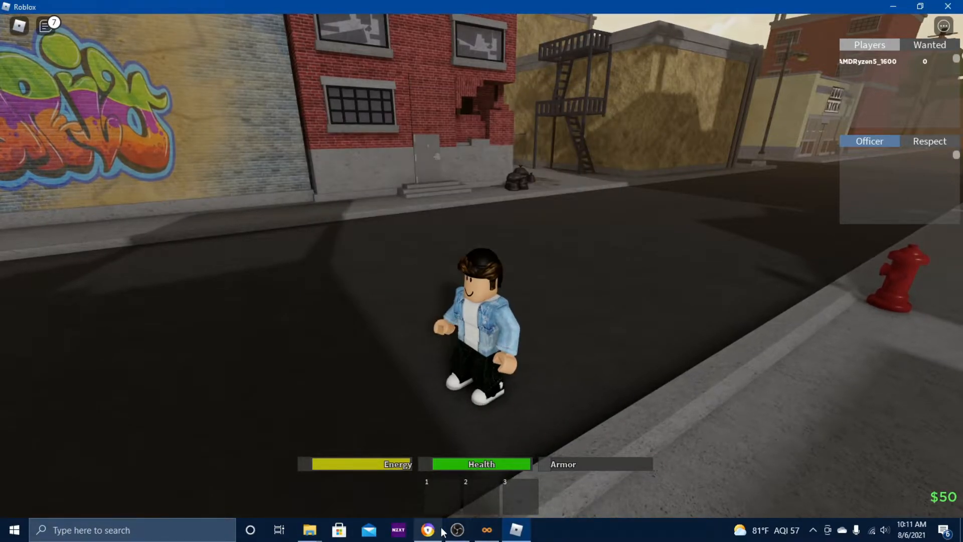
click(487, 530)
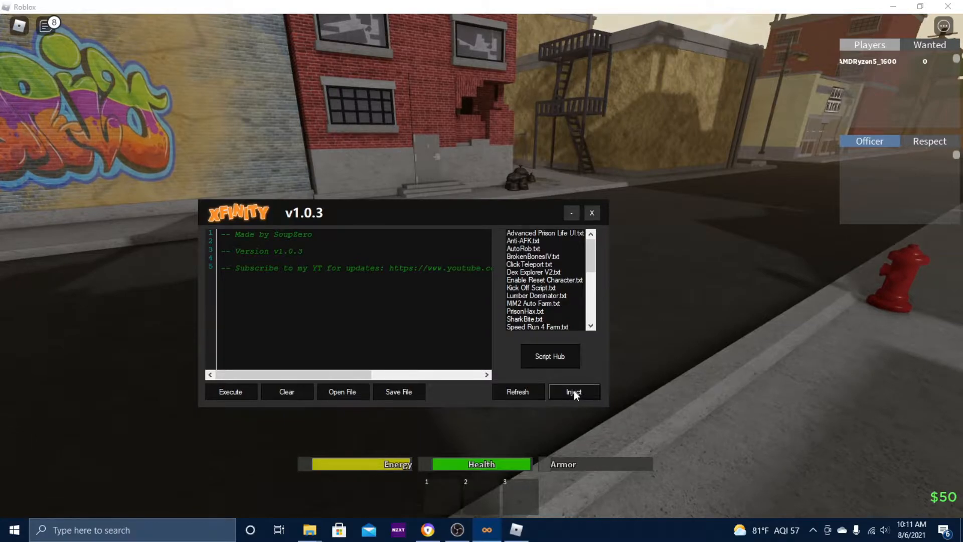
click(573, 391)
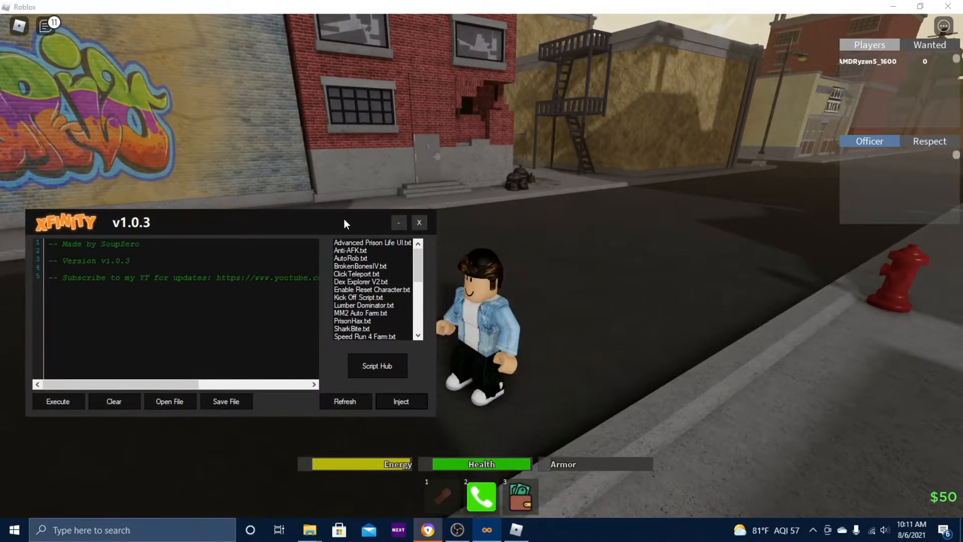
drag(344, 222, 325, 229)
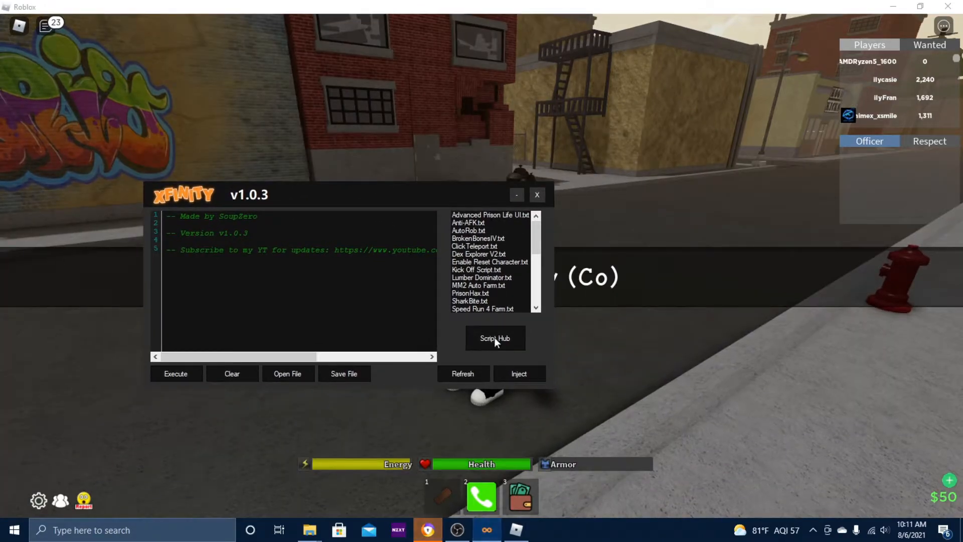
click(496, 338)
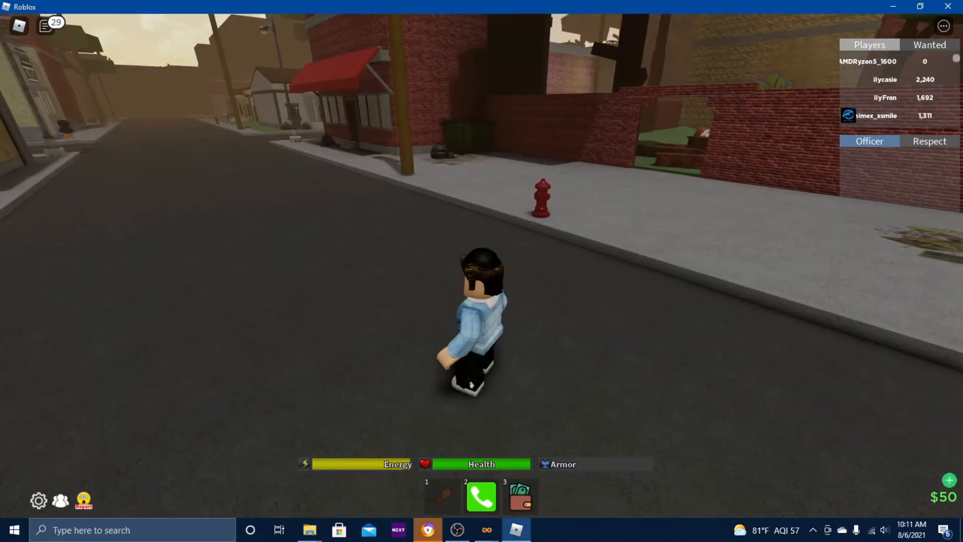
Step: Load the Click Teleport script from Script Hub and put the hub away
click(486, 530)
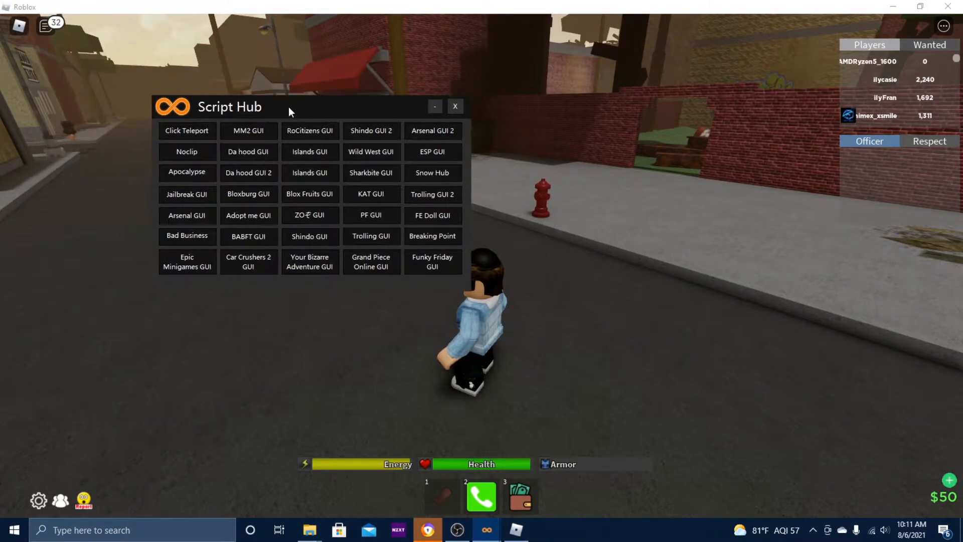
click(187, 130)
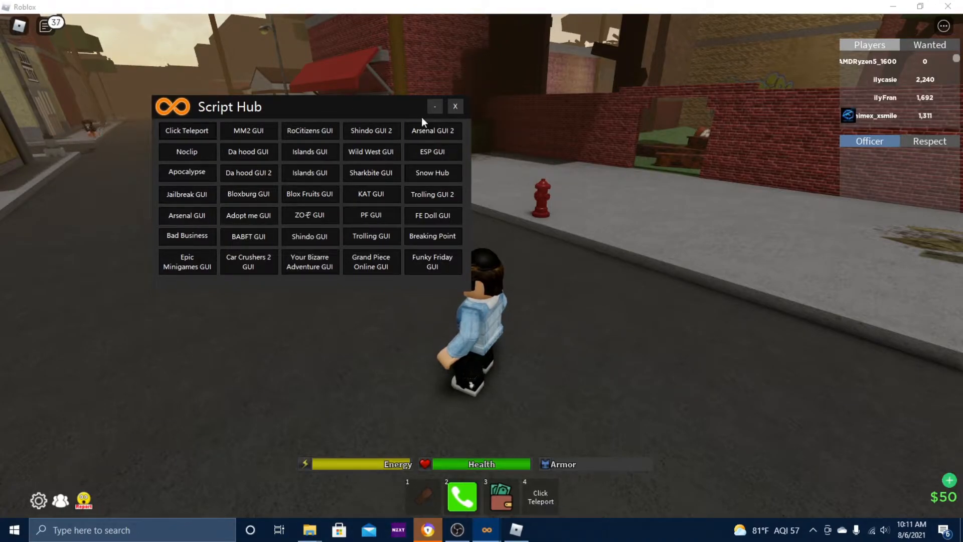
click(455, 107)
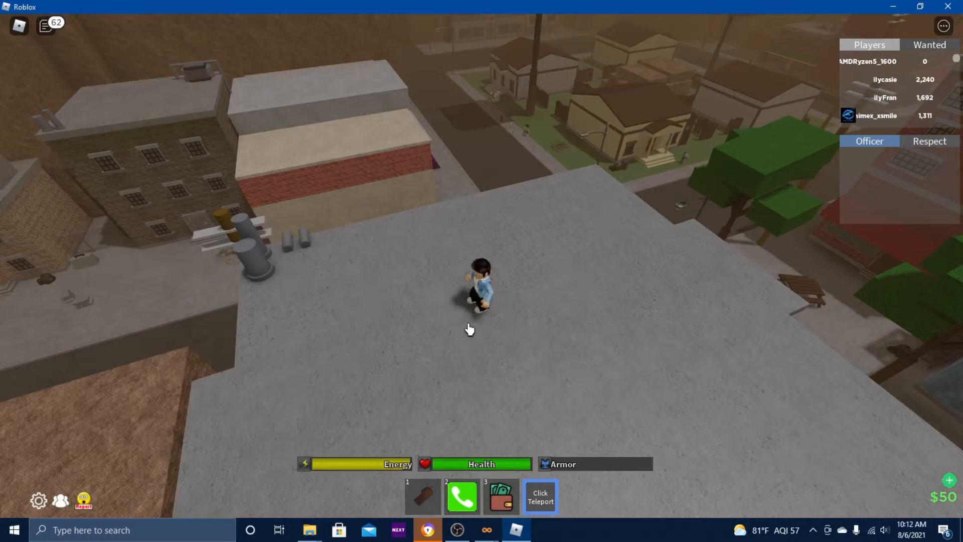
mouse_move(487, 529)
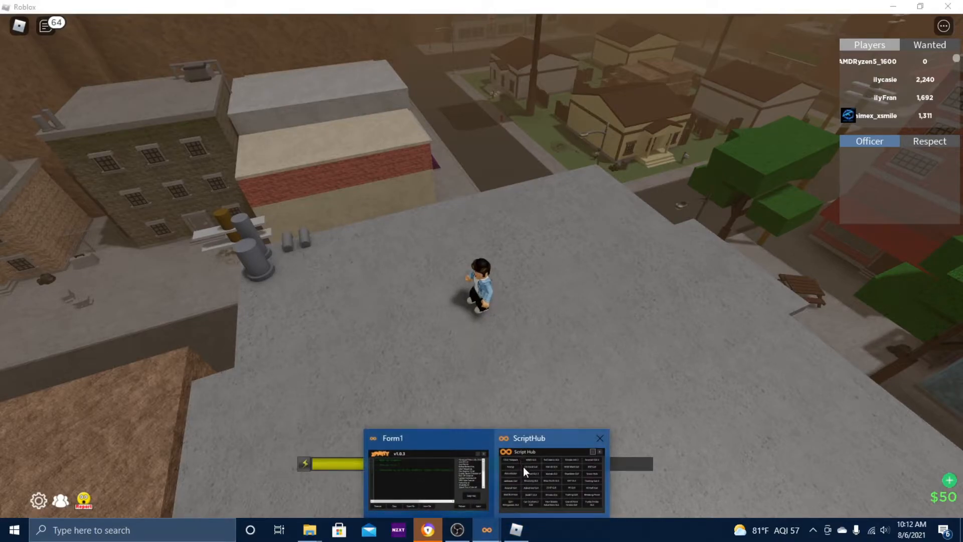
Step: Load the Noclip script from Script Hub, dismiss its notification, and hide the hub
click(549, 473)
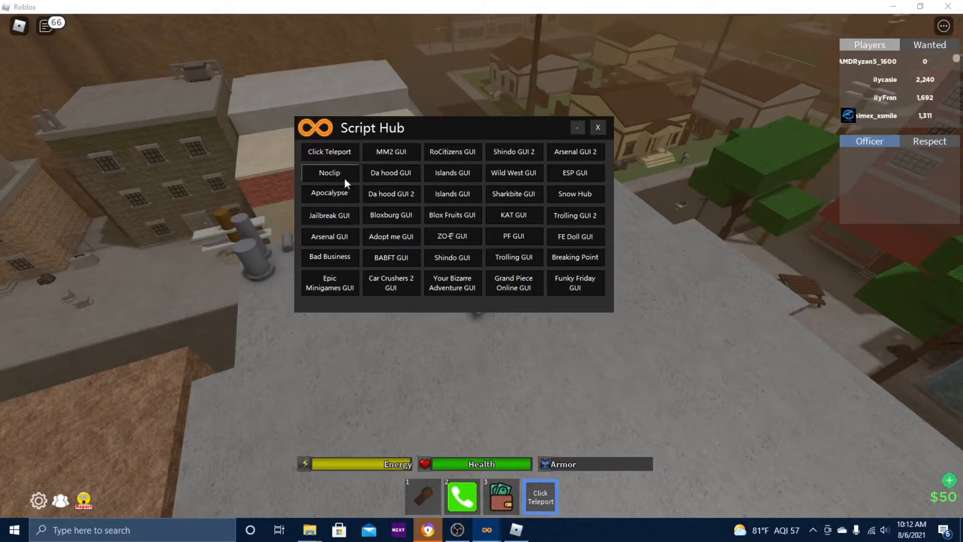
mouse_move(674, 362)
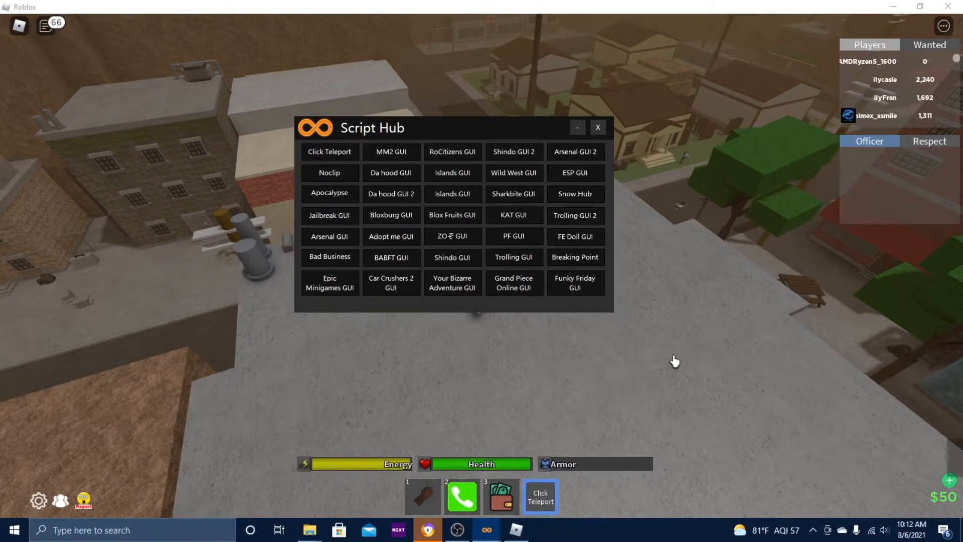
click(329, 173)
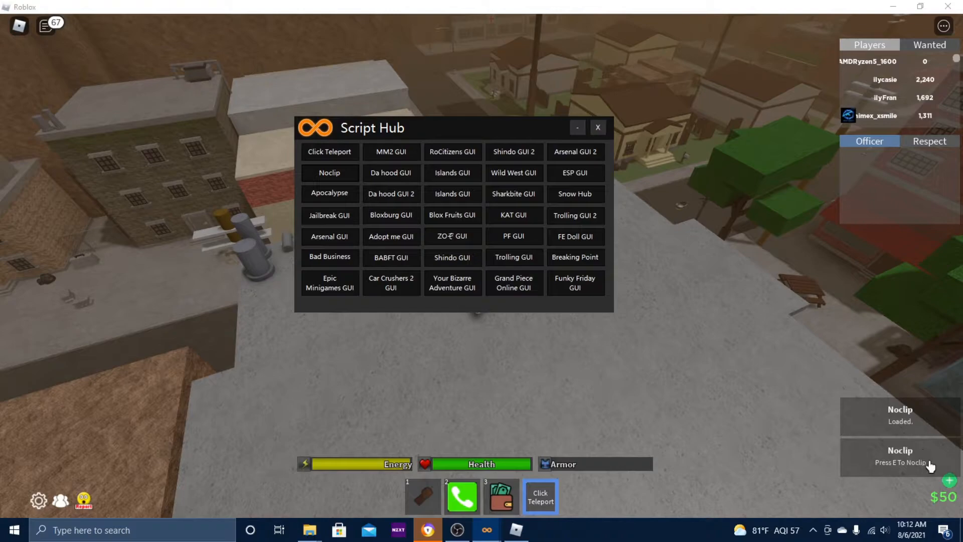
click(597, 128)
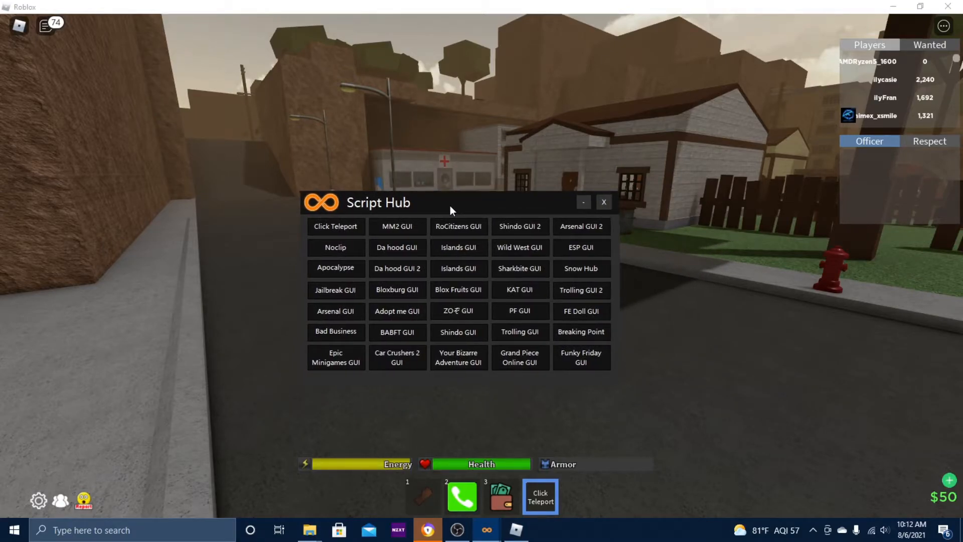
click(603, 202)
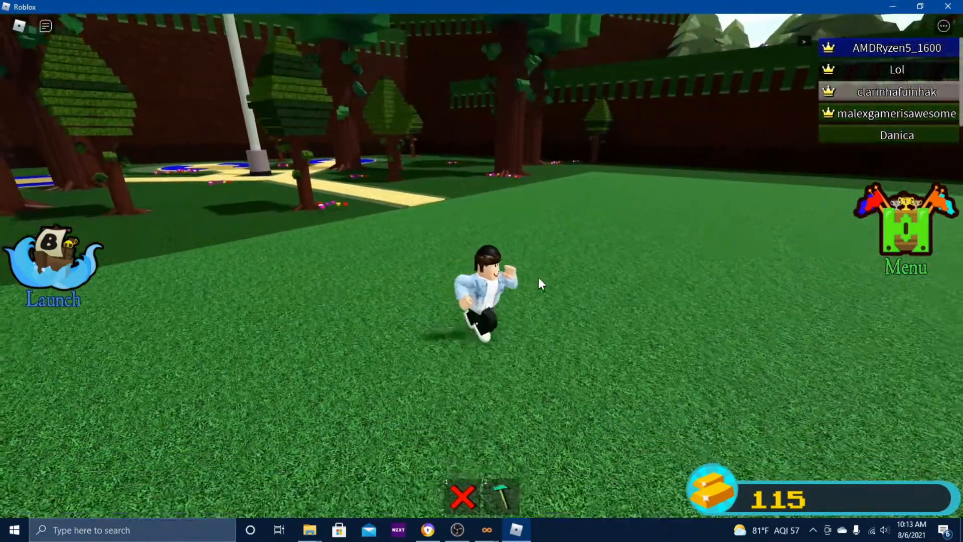
mouse_move(487, 530)
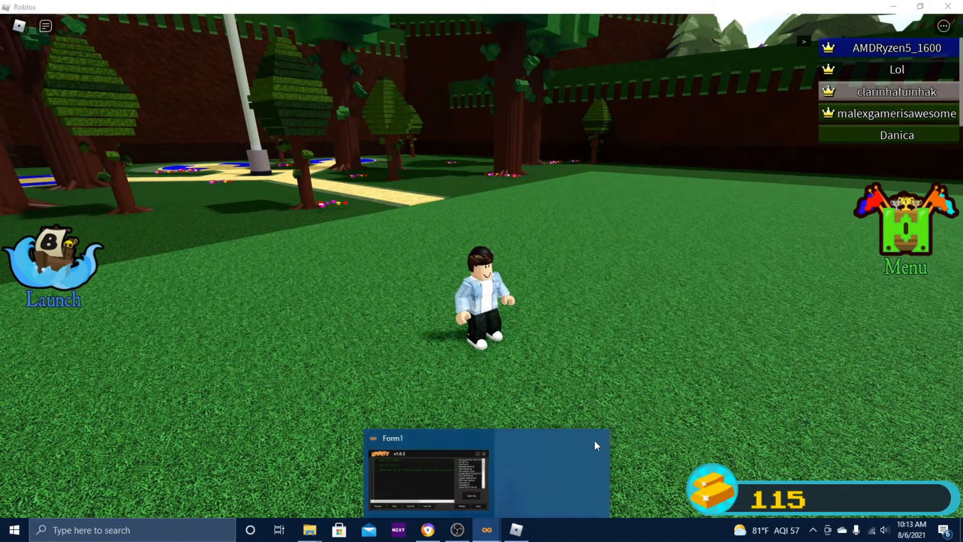
Step: Inject Xfinity into the boat-building game and run the Vynixius BABFT GUI
click(428, 473)
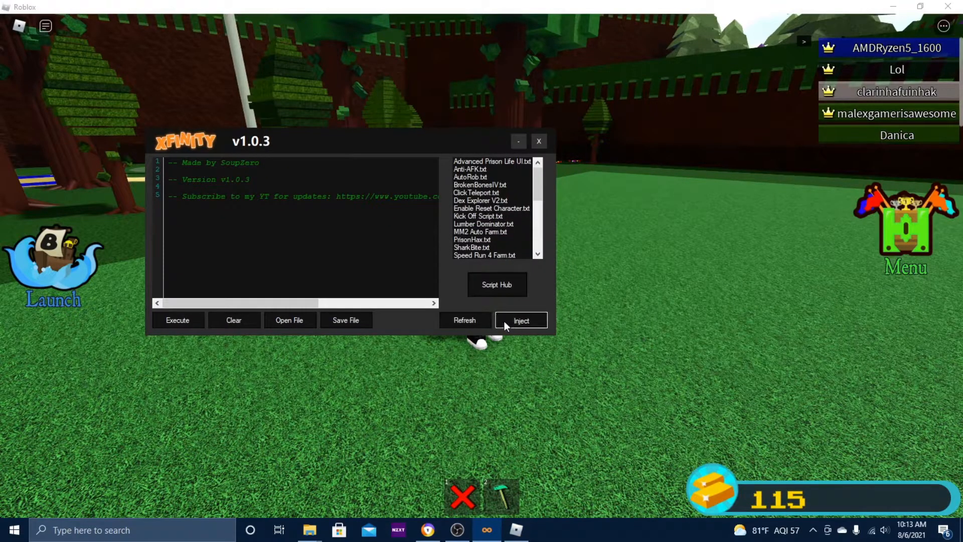
mouse_move(606, 349)
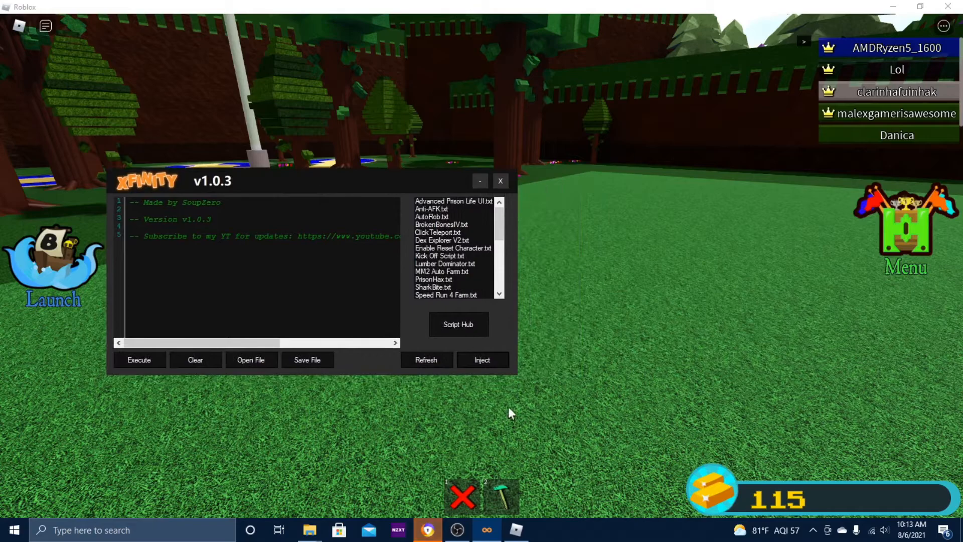
click(458, 325)
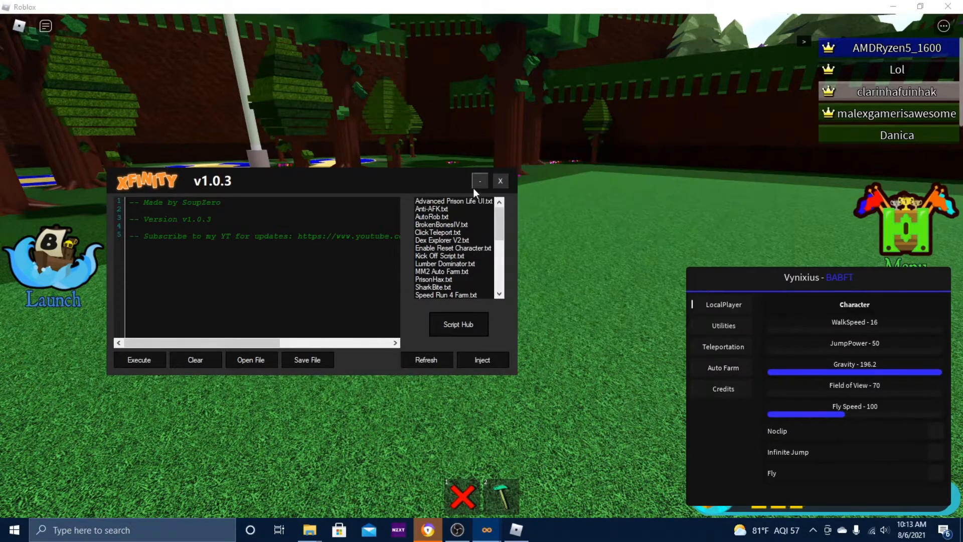
Step: Hide Xfinity, set JumpPower to 123, and toggle Noclip and Fly so Fly ends off
click(500, 181)
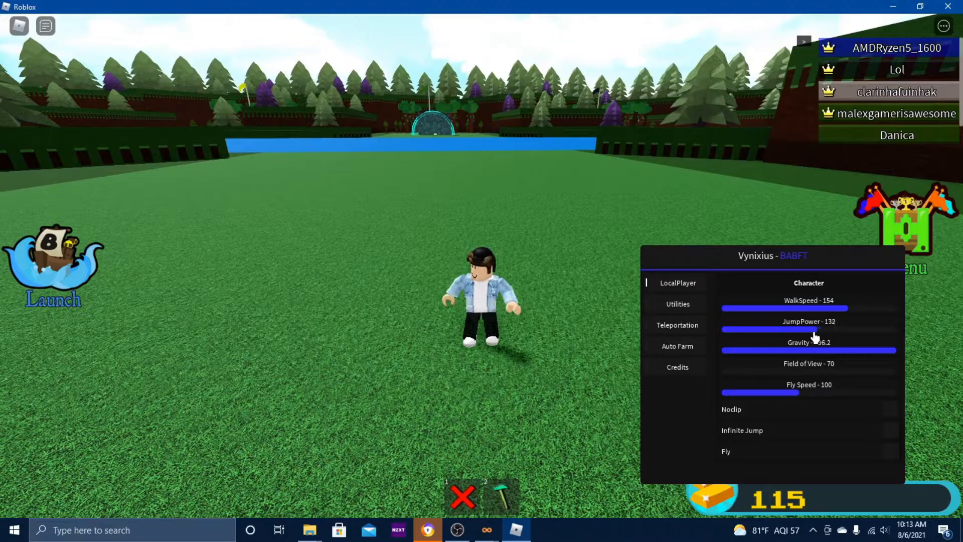
click(889, 409)
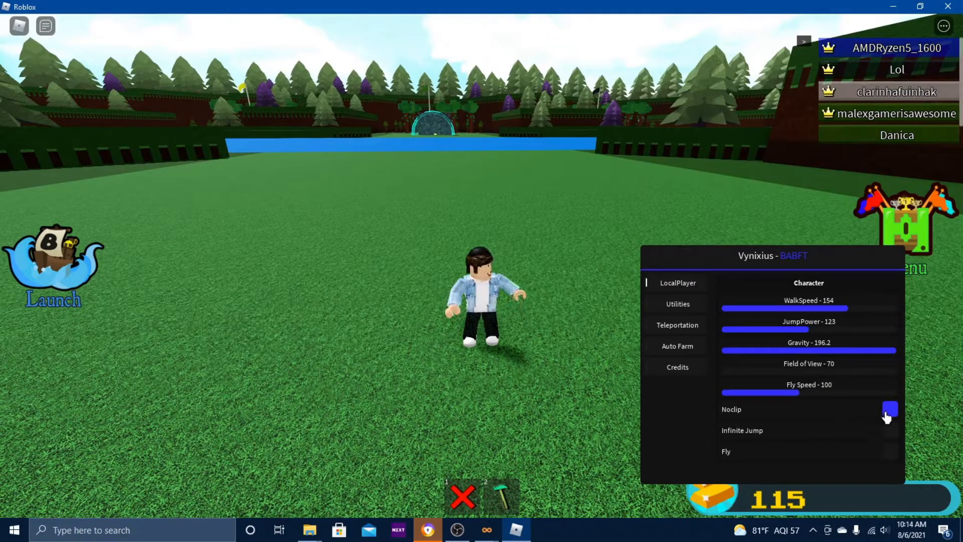
click(889, 410)
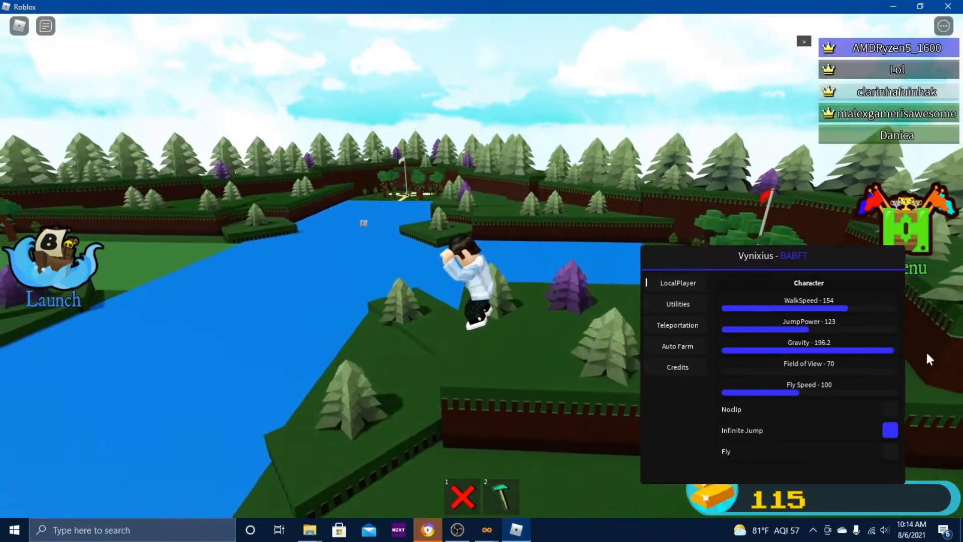
click(890, 451)
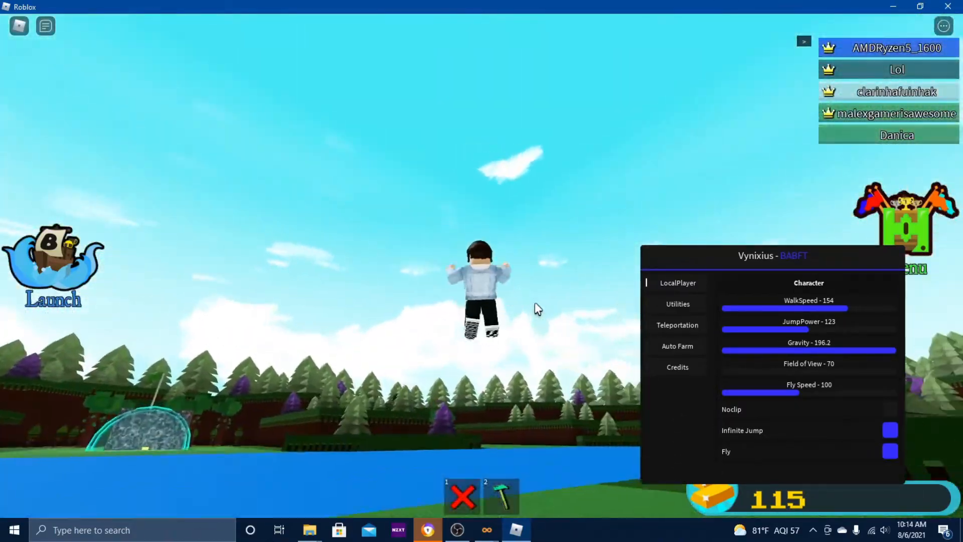
click(890, 451)
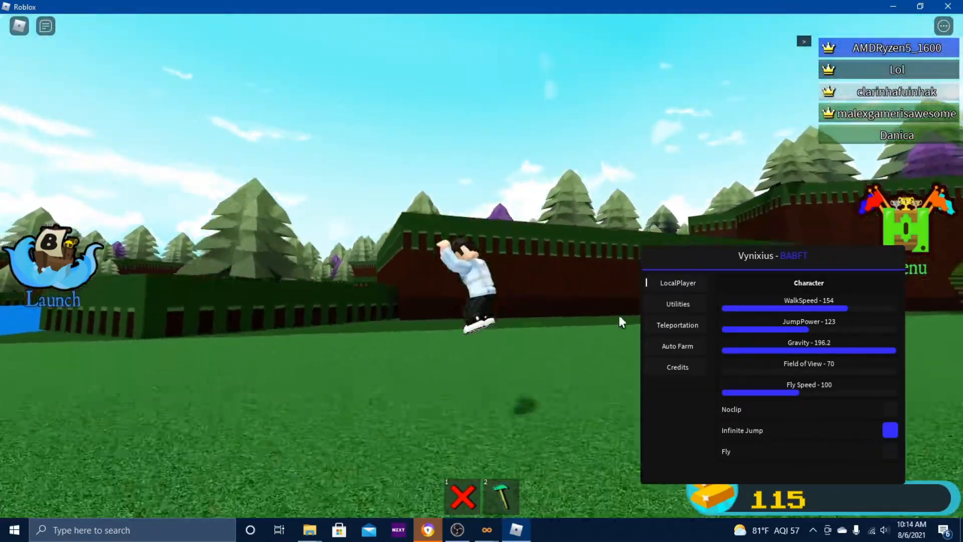
click(677, 303)
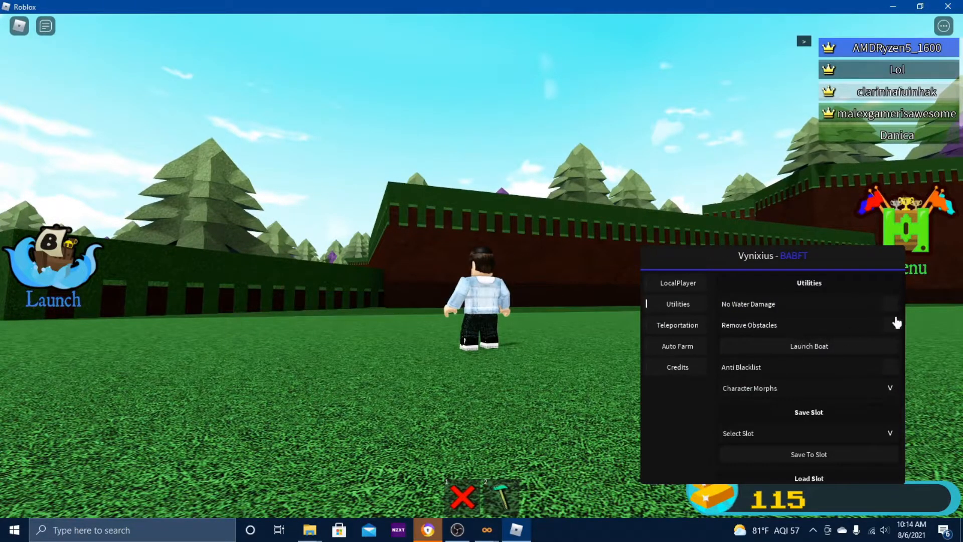
Step: Switch on No Water Damage and Remove Obstacles in the BABFT Utilities page
click(889, 304)
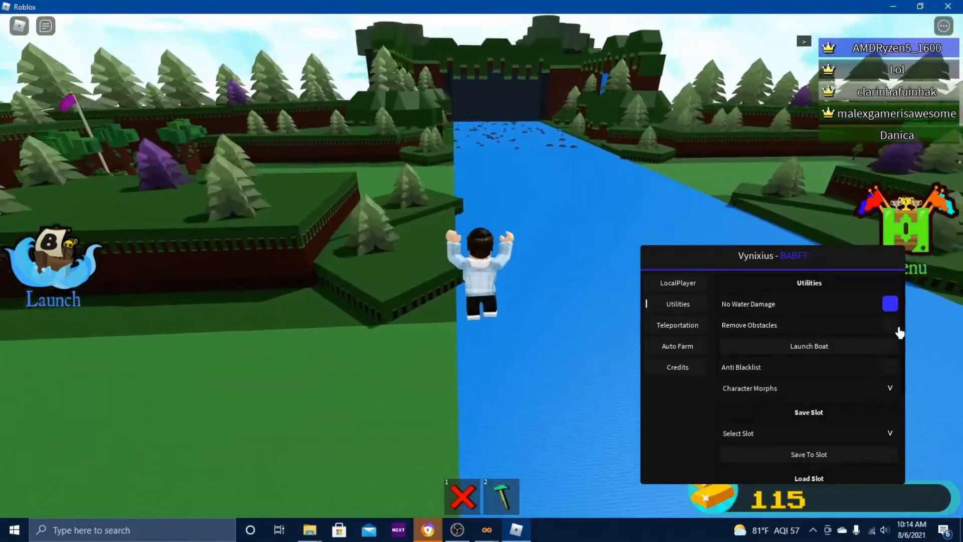
click(890, 324)
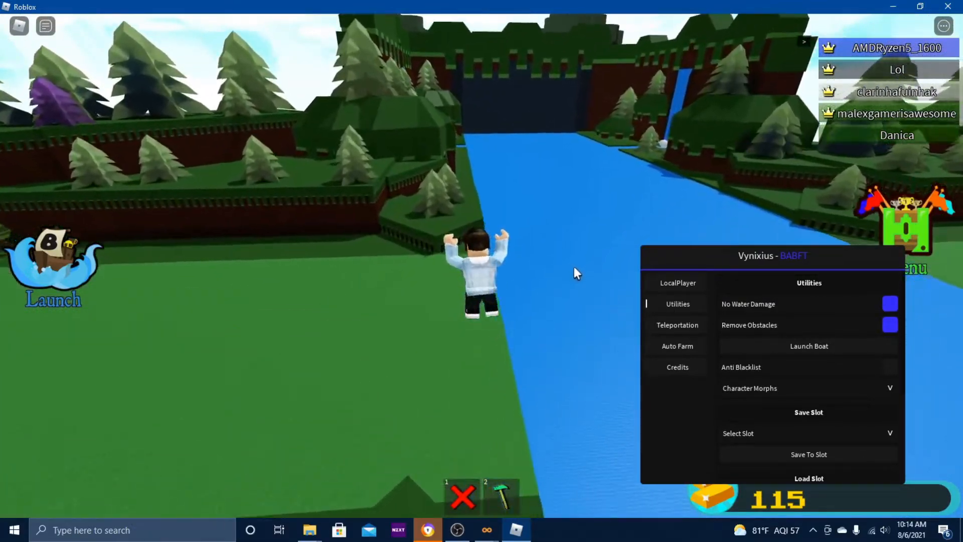
click(677, 324)
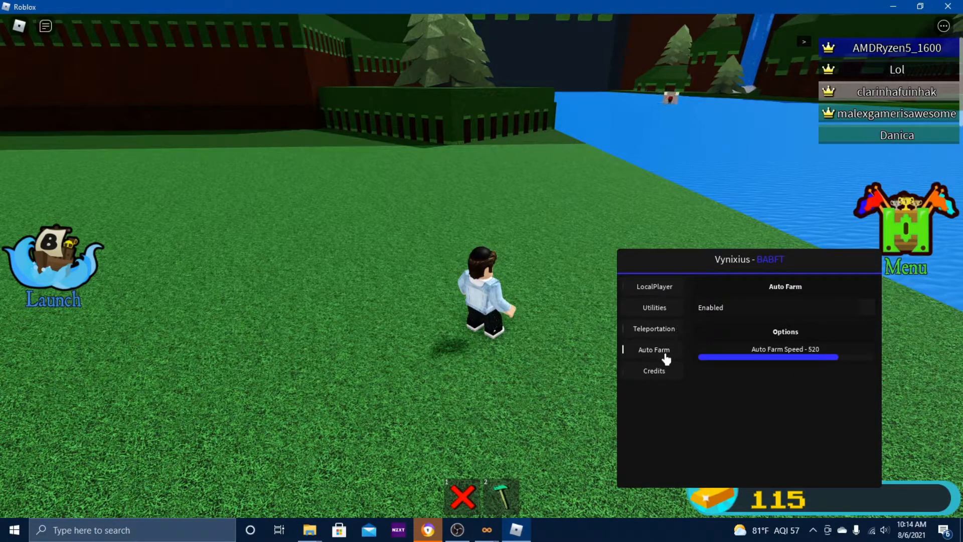
Step: Show the BABFT Teleportation options, briefly restoring and re-hiding the Script Hub
click(654, 328)
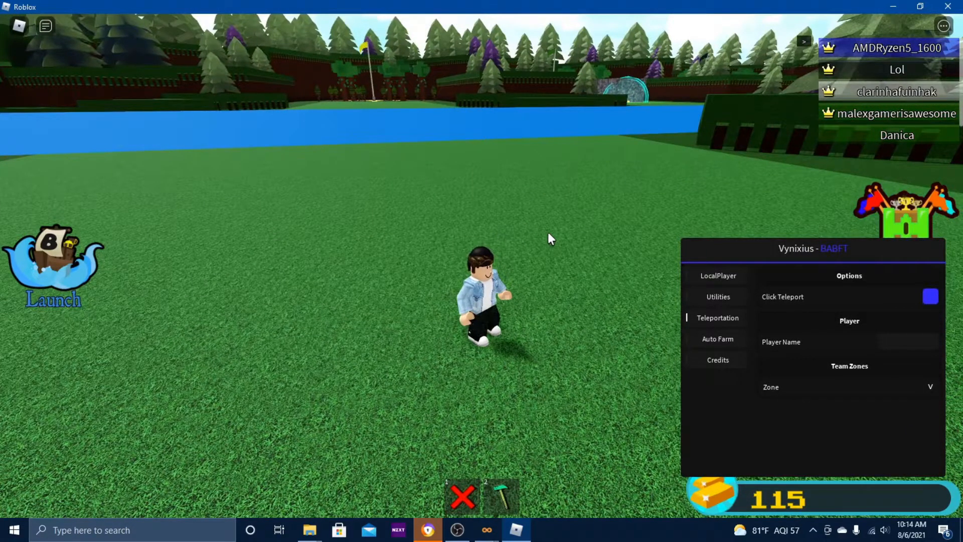
click(486, 530)
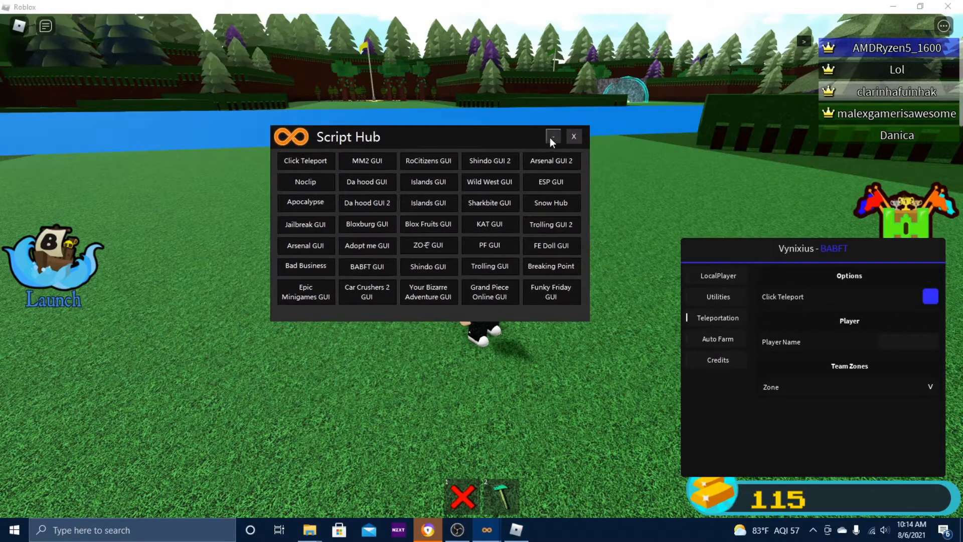
click(552, 136)
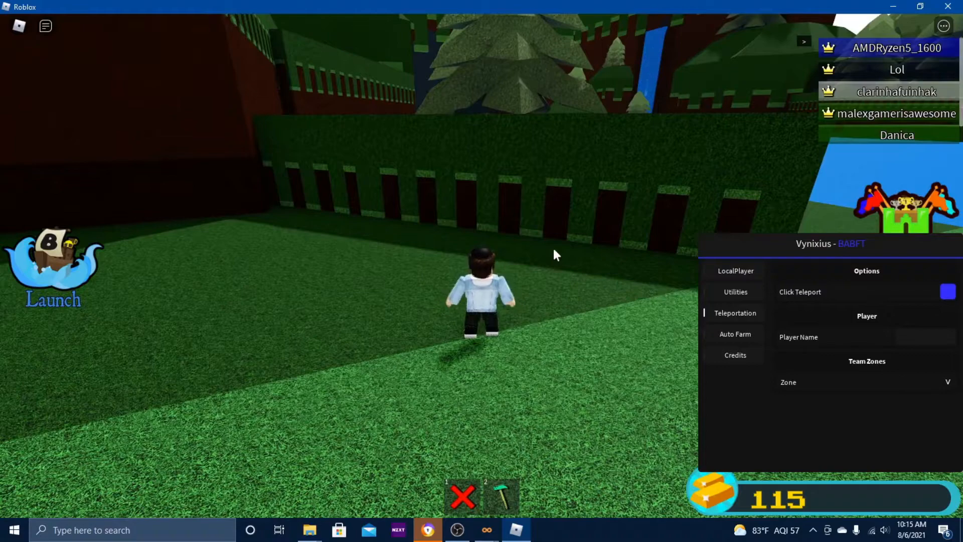
mouse_move(486, 529)
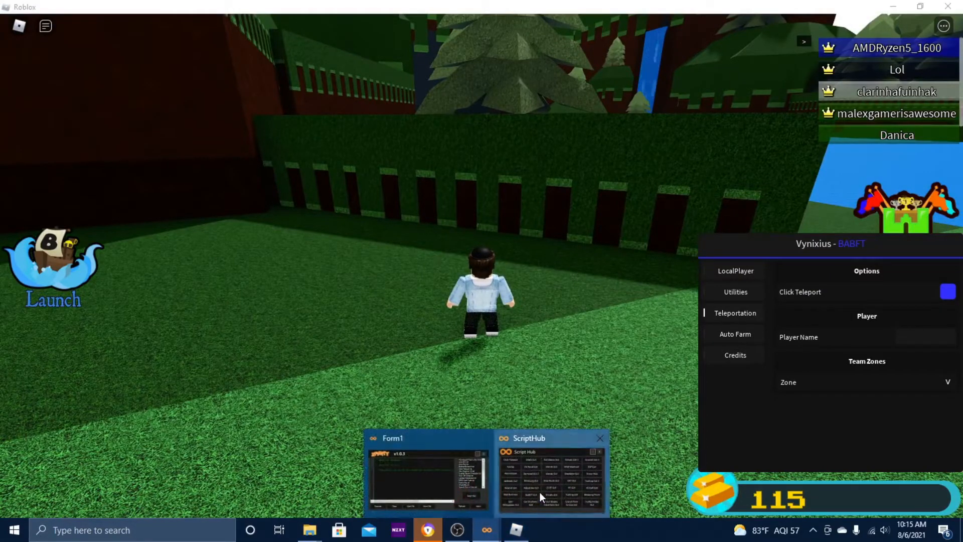